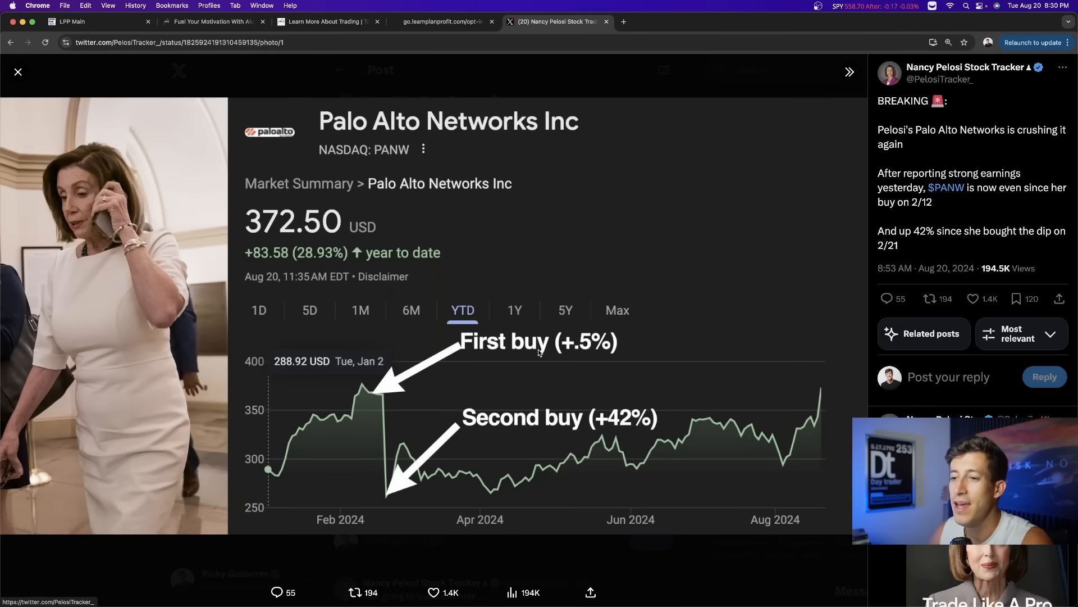
{"action": "mouse_move", "coordinate": [383, 397]}
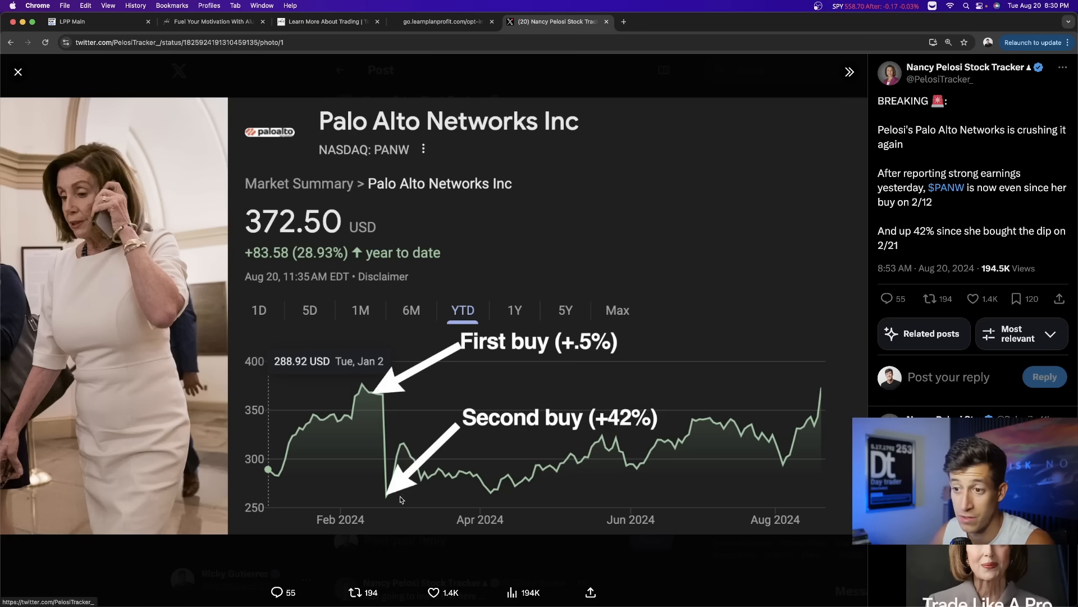
{"action": "mouse_move", "coordinate": [632, 425]}
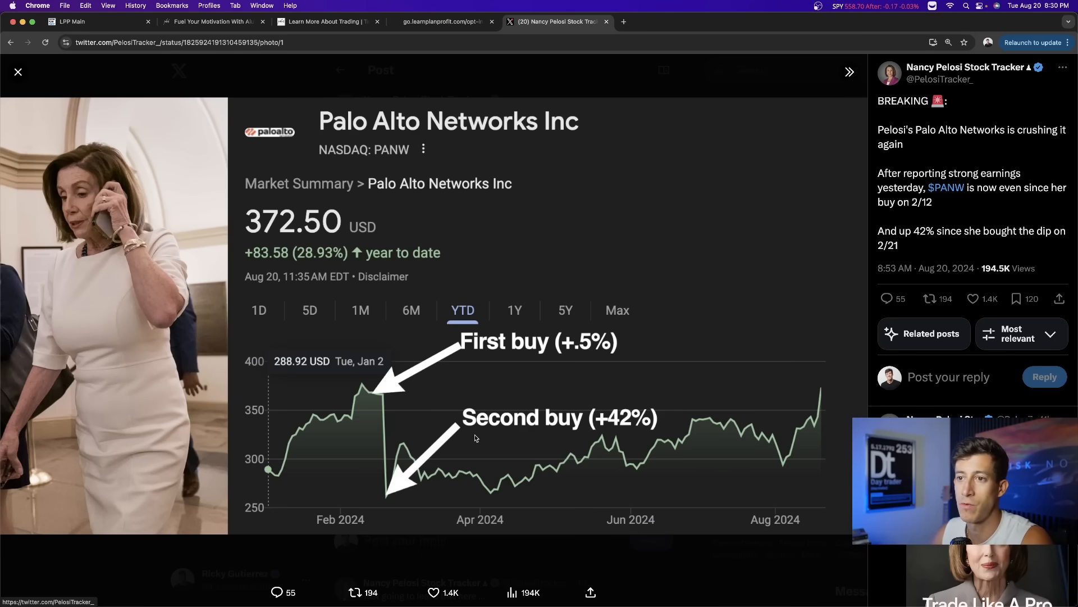
{"action": "mouse_move", "coordinate": [108, 273]}
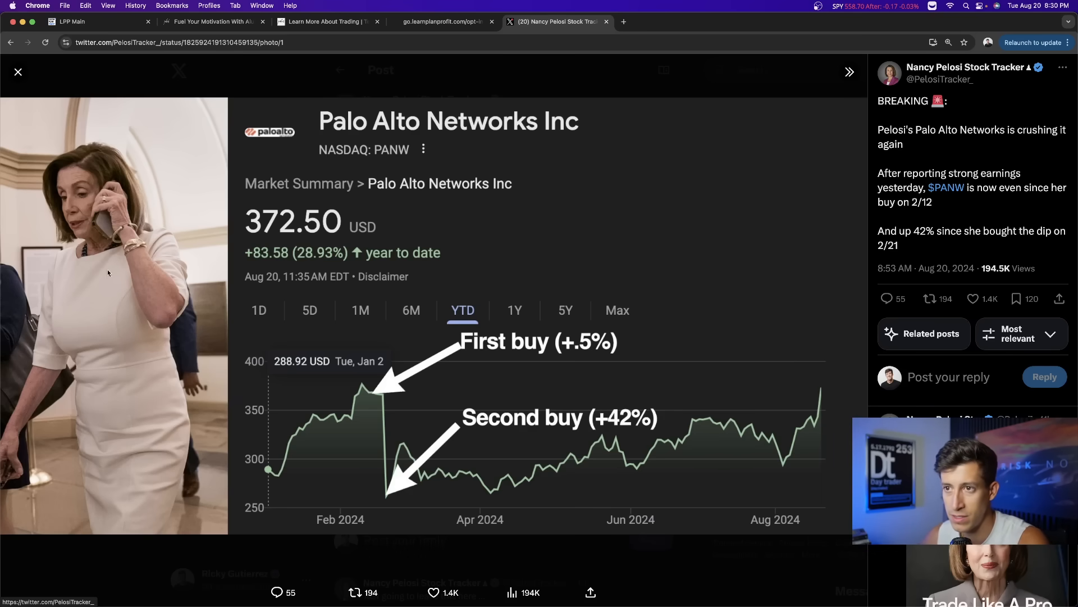
Step: Close the enlarged Palo Alto Networks chart image on the Pelosi tracker post
{"action": "left_click", "coordinate": [18, 72]}
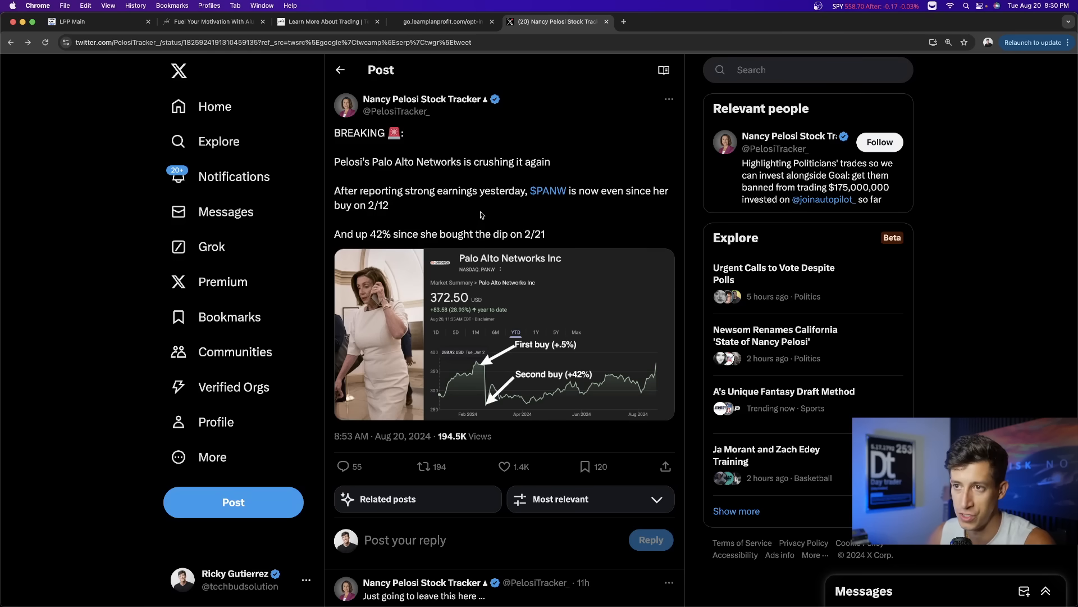
{"action": "mouse_move", "coordinate": [434, 172]}
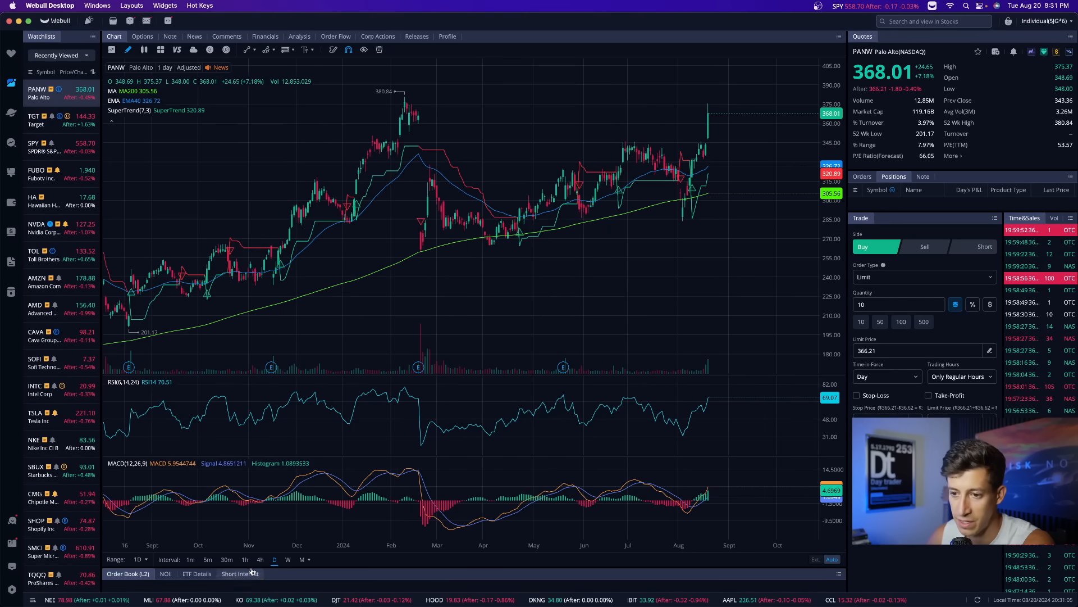
Step: Switch the PANW chart to the 4-hour interval to reveal the February drop near 260
{"action": "left_click", "coordinate": [260, 559]}
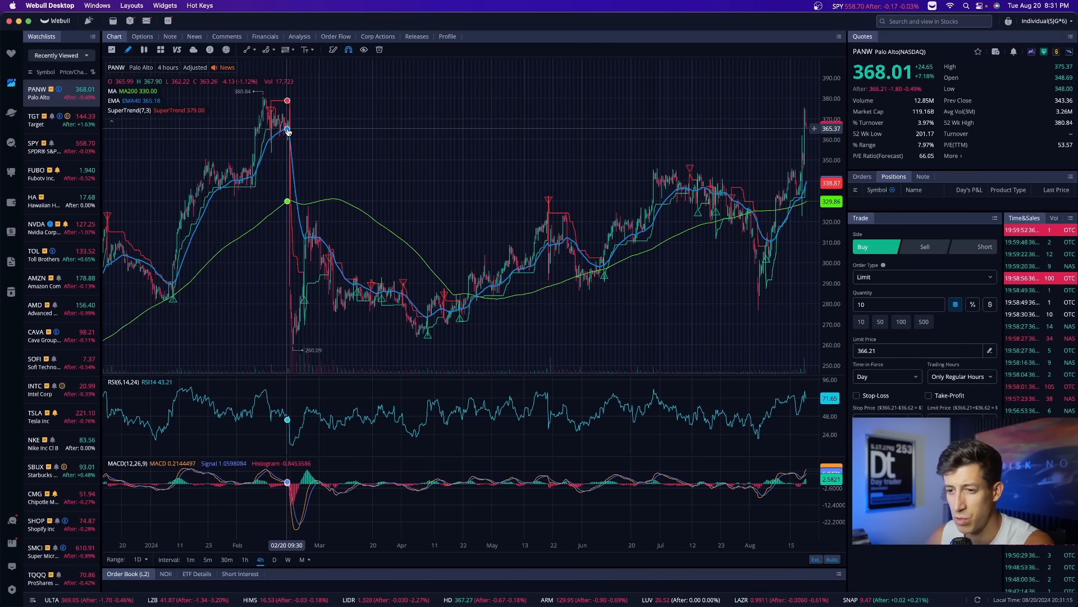
{"action": "mouse_move", "coordinate": [275, 127]}
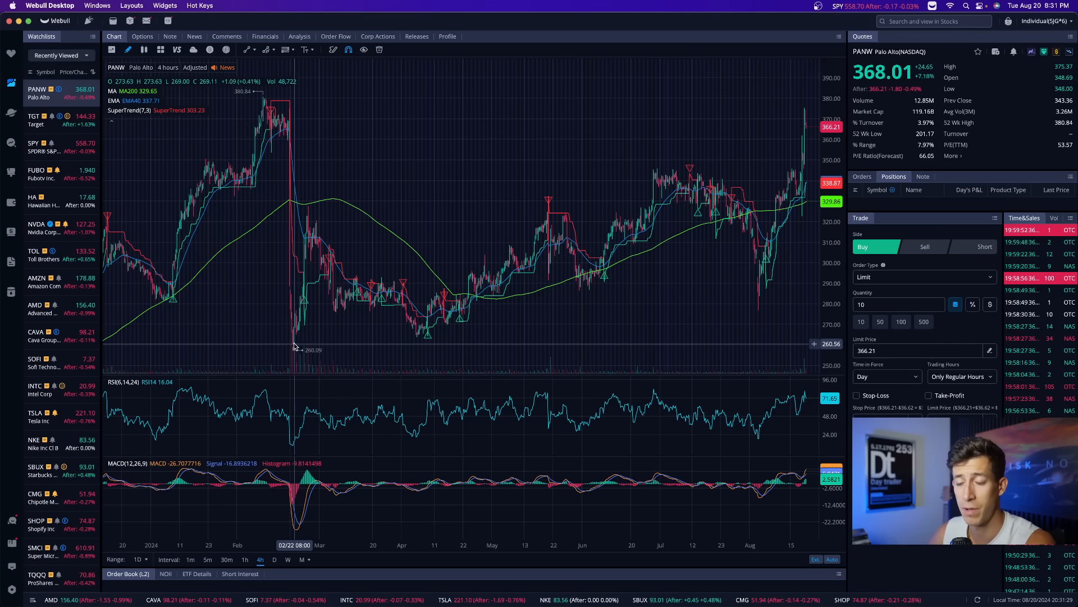
{"action": "mouse_move", "coordinate": [293, 339]}
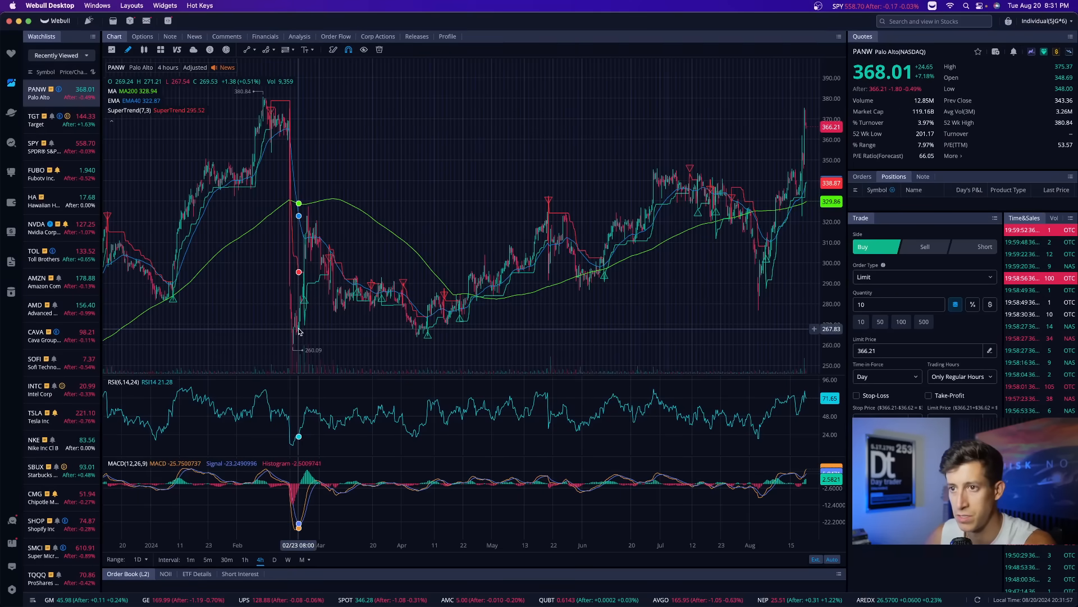
{"action": "mouse_move", "coordinate": [434, 321]}
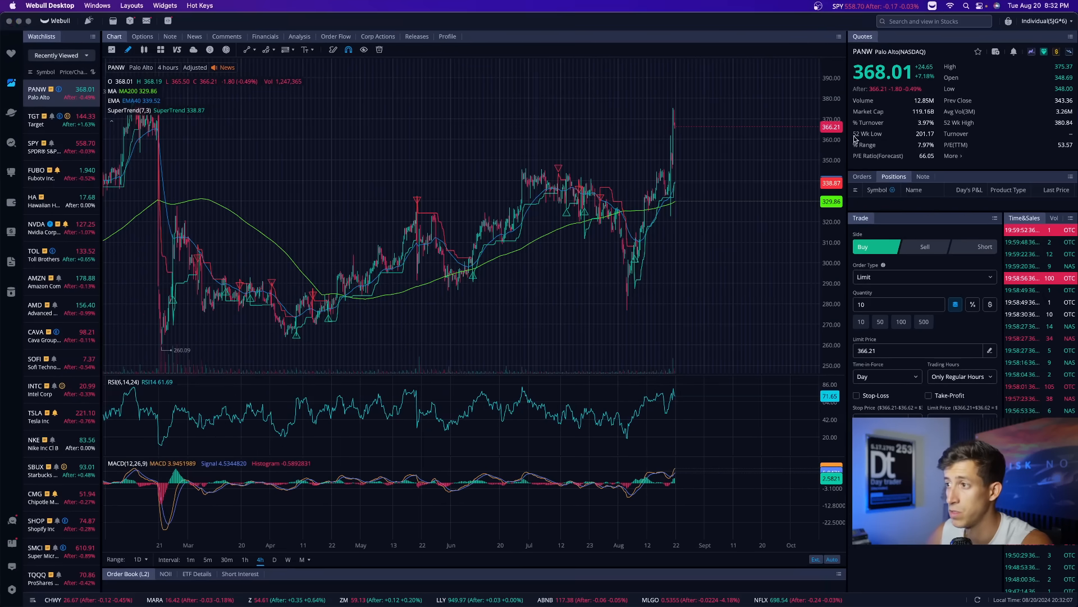
{"action": "mouse_move", "coordinate": [307, 279]}
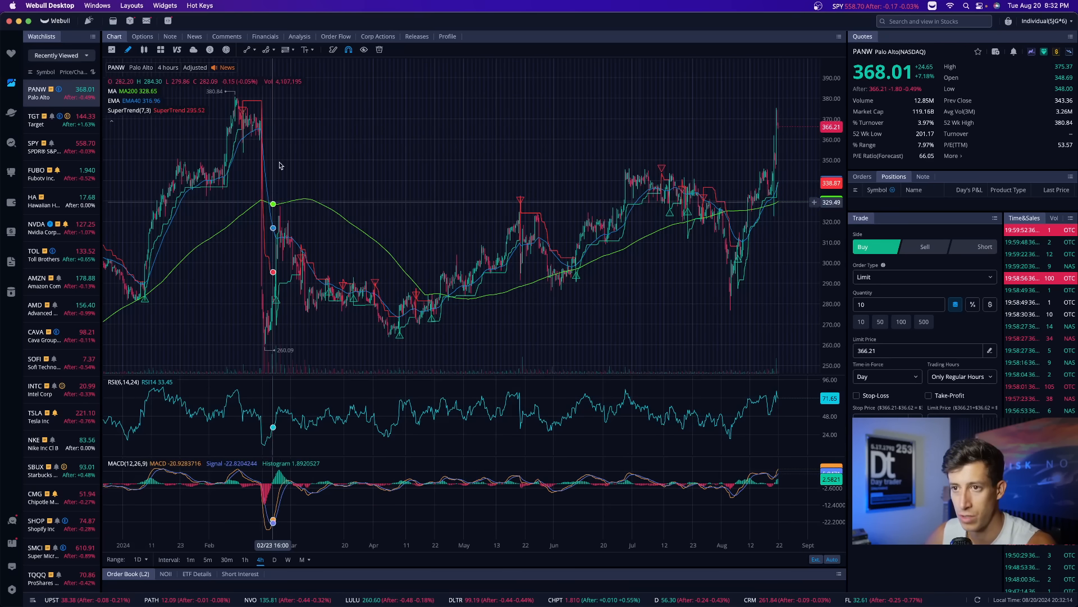
{"action": "mouse_move", "coordinate": [273, 332]}
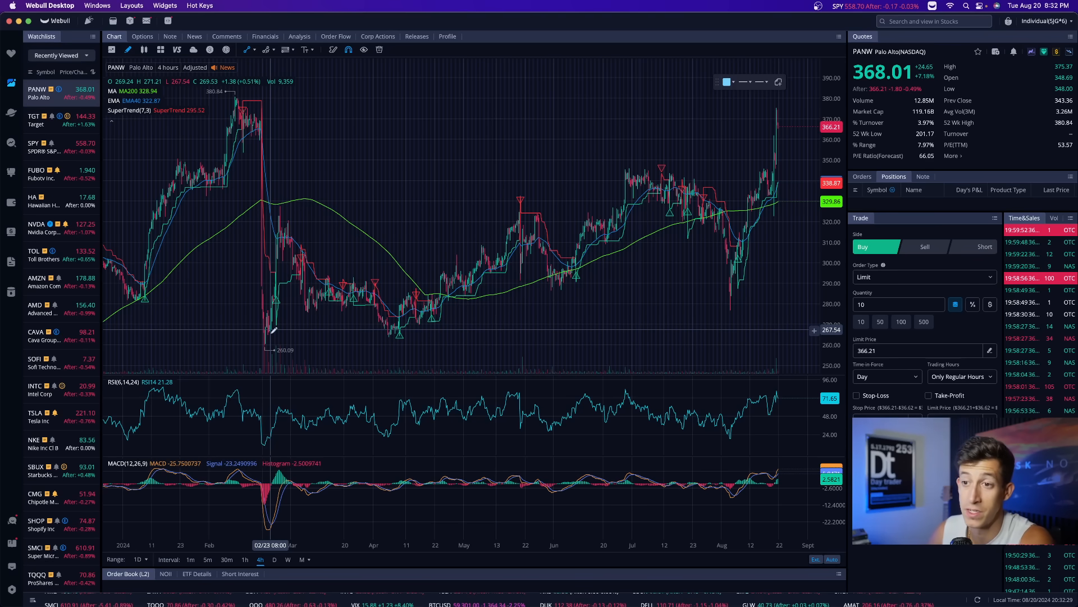
Step: Pan the PANW 4-hour chart sideways to follow later bars around early May near 288
{"action": "left_click_drag", "start_coordinate": [272, 330], "coordinate": [736, 119]}
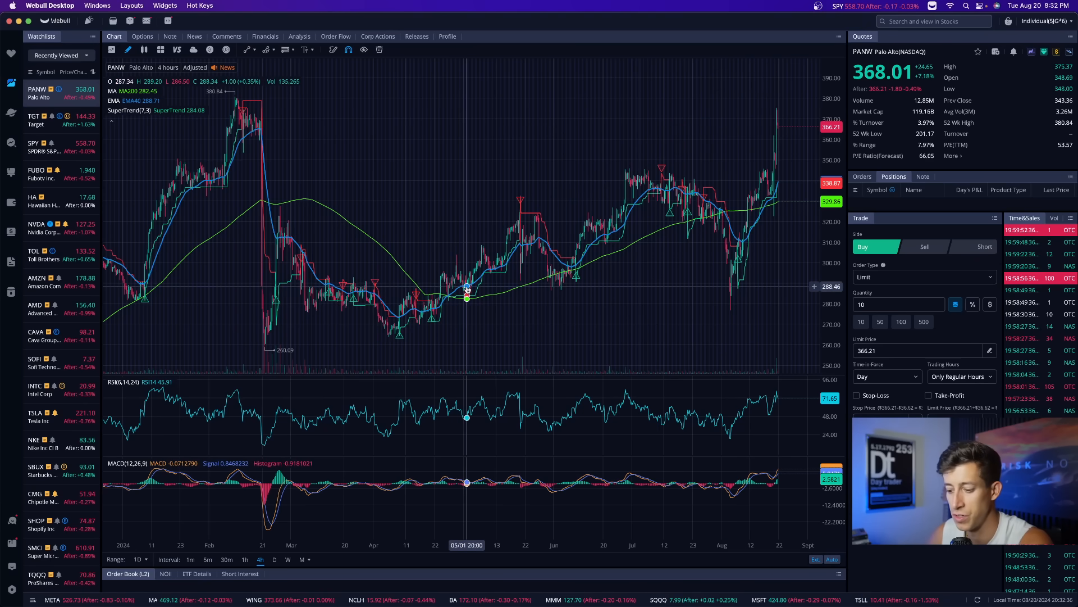
{"action": "mouse_move", "coordinate": [515, 248]}
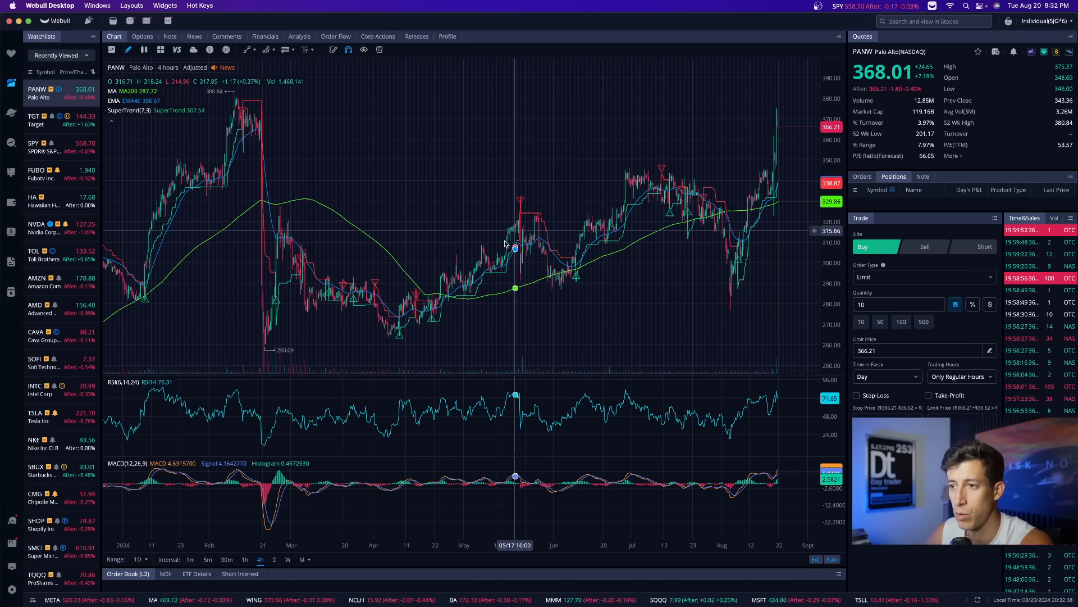
{"action": "mouse_move", "coordinate": [274, 337]}
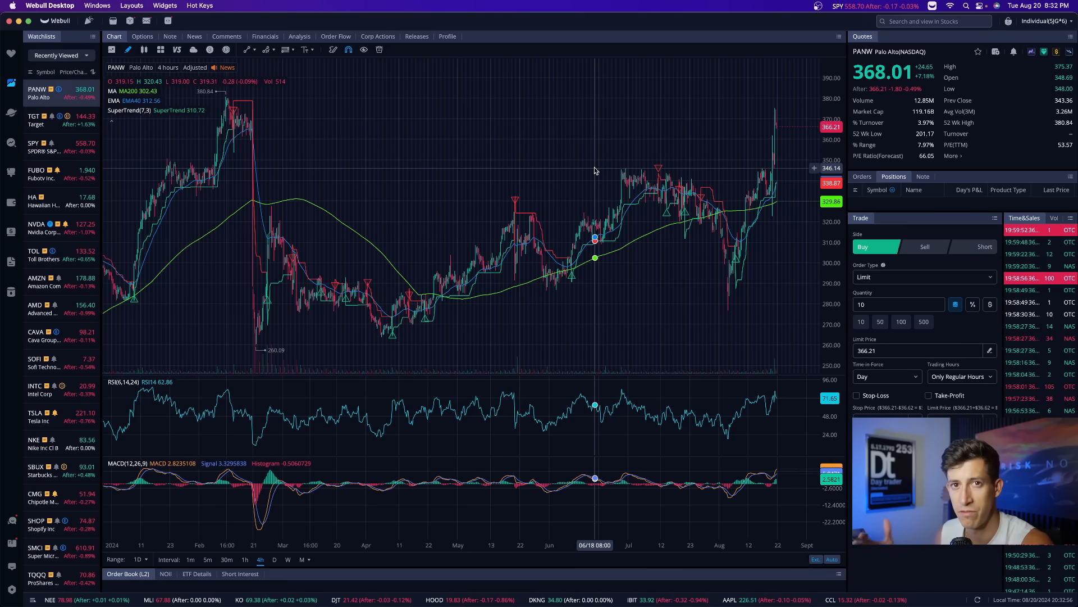
{"action": "mouse_move", "coordinate": [734, 145]}
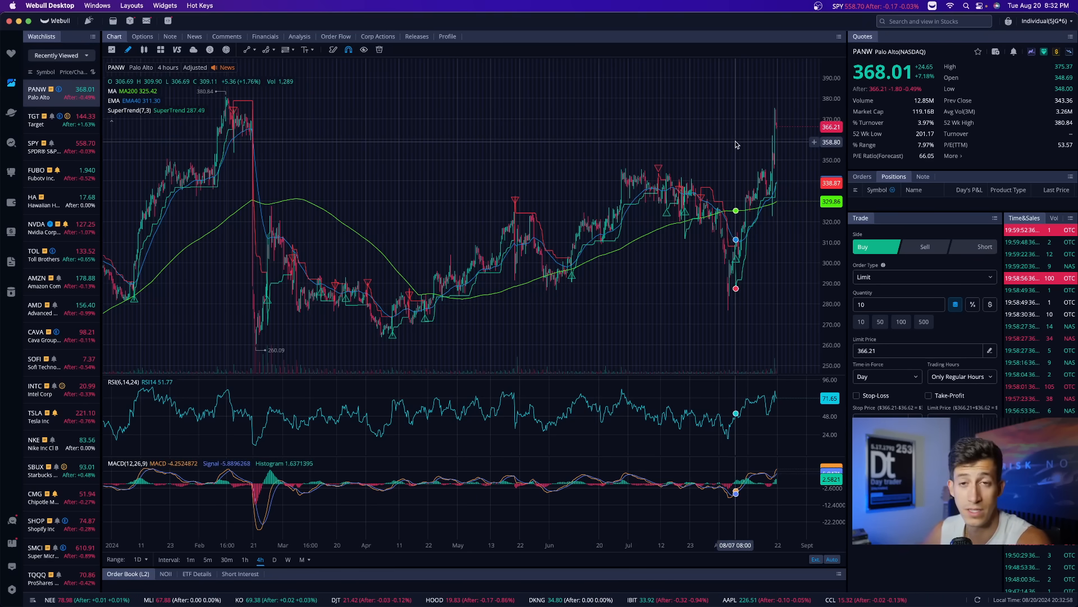
{"action": "mouse_move", "coordinate": [255, 122]}
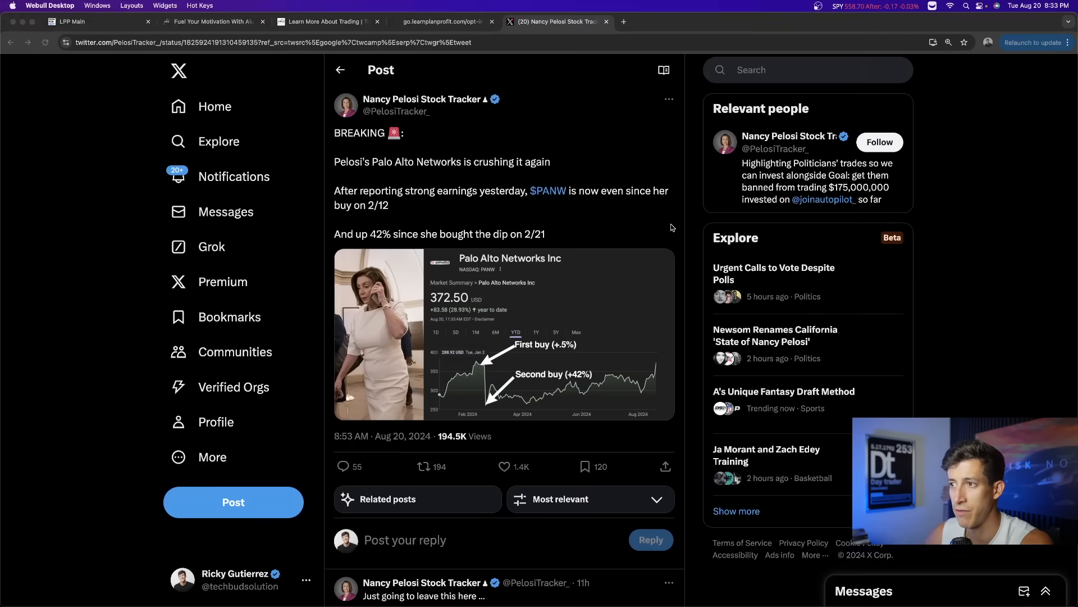
Step: Navigate from the Trading Tools page to the Trade Tracker newsletter opt-in page
{"action": "left_click", "coordinate": [327, 22]}
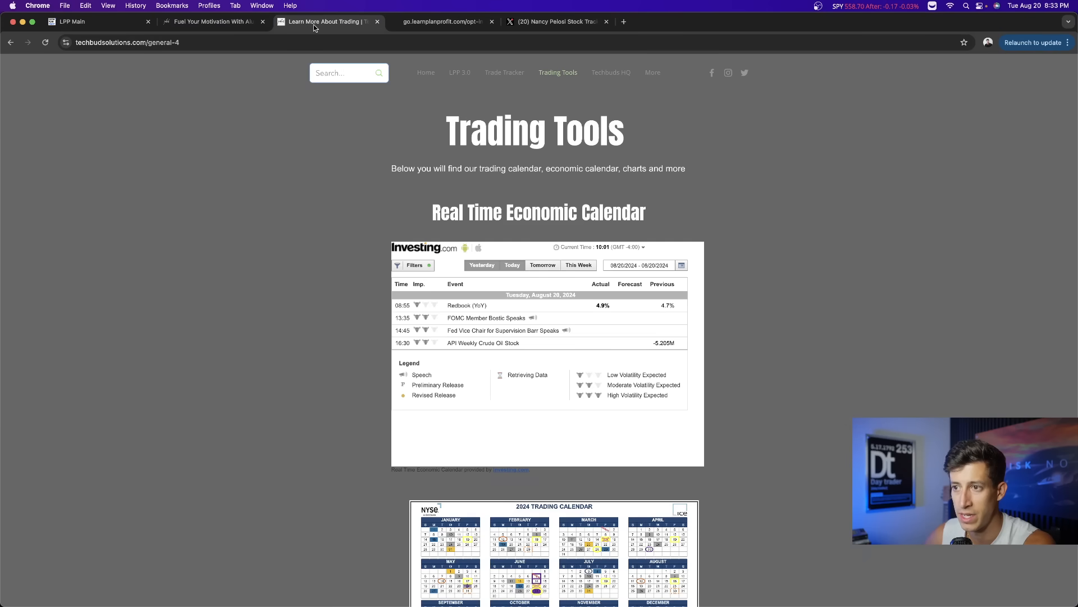
{"action": "left_click", "coordinate": [444, 21]}
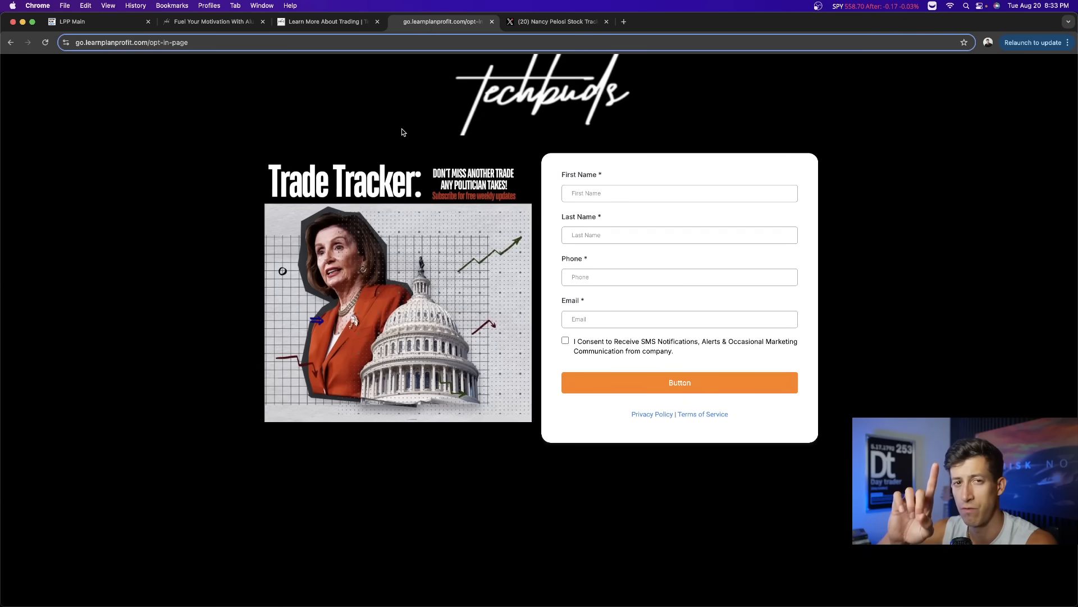
{"action": "mouse_move", "coordinate": [366, 216]}
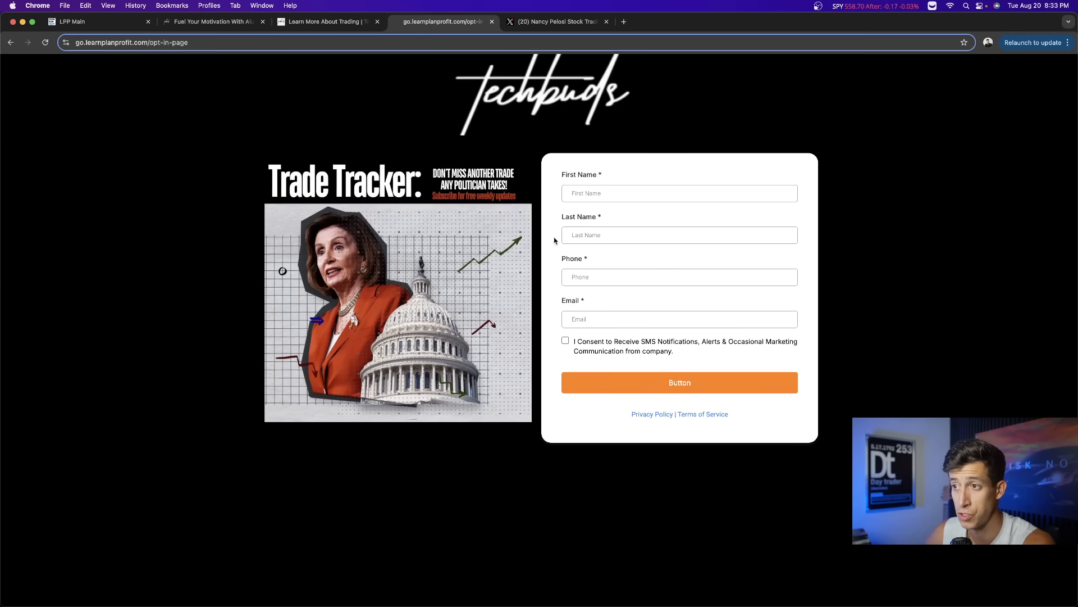
{"action": "mouse_move", "coordinate": [455, 325]}
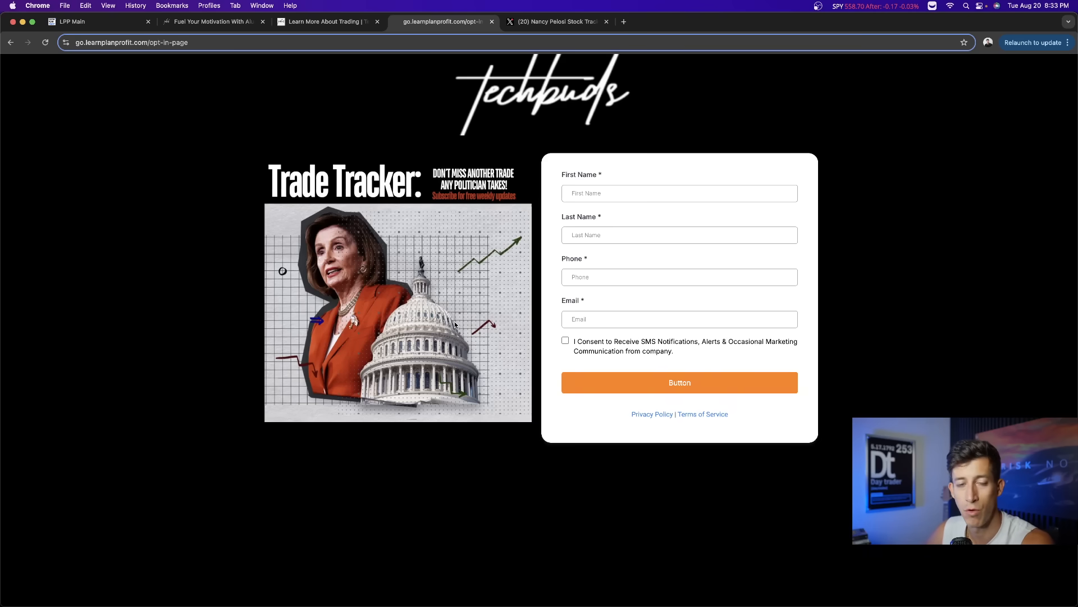
{"action": "mouse_move", "coordinate": [225, 122]}
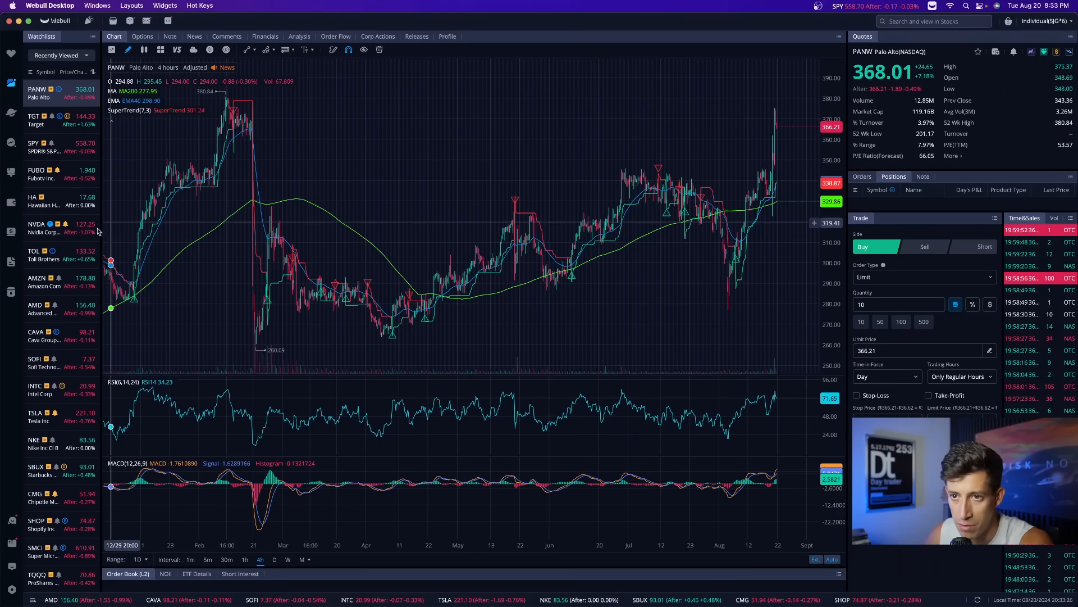
Step: Load NVDA from the watchlist and show it on the 5-minute interval
{"action": "left_click", "coordinate": [45, 227]}
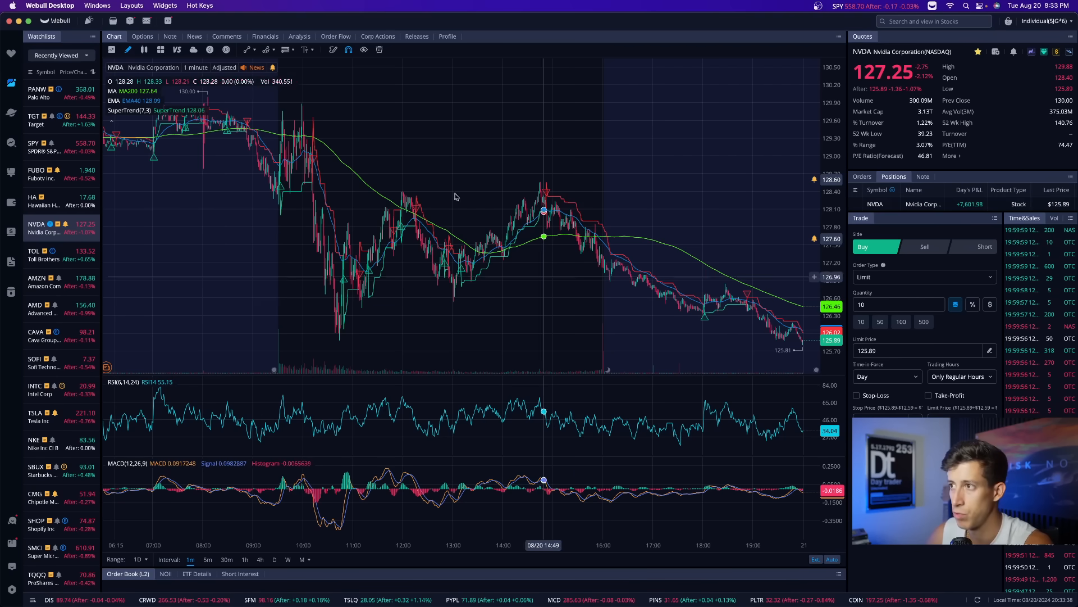
{"action": "mouse_move", "coordinate": [528, 342]}
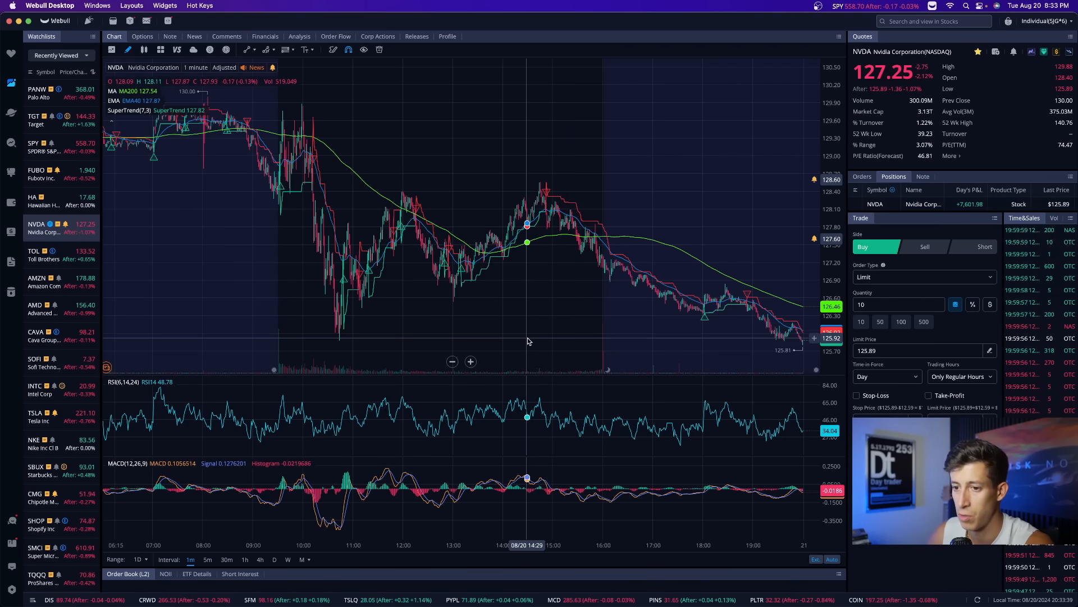
{"action": "left_click", "coordinate": [208, 560]}
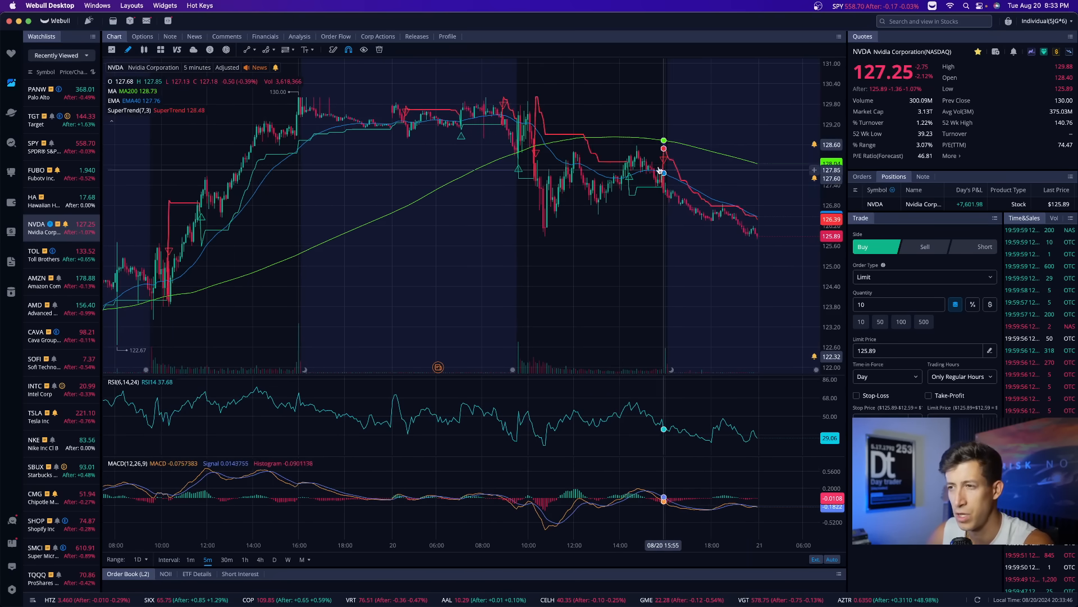
{"action": "mouse_move", "coordinate": [603, 211]}
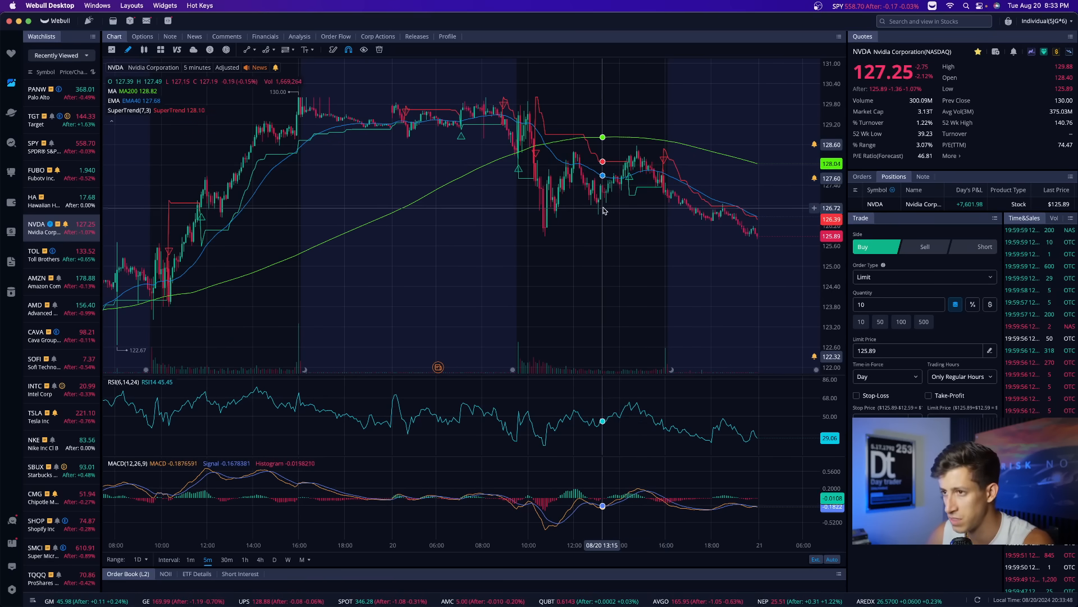
{"action": "mouse_move", "coordinate": [551, 237]}
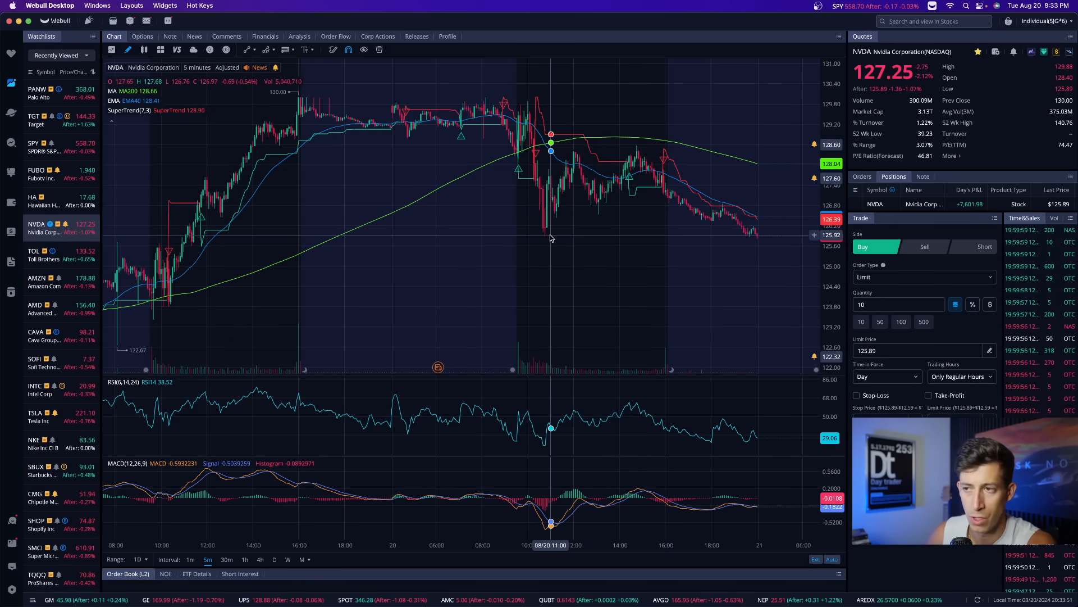
{"action": "mouse_move", "coordinate": [544, 237]}
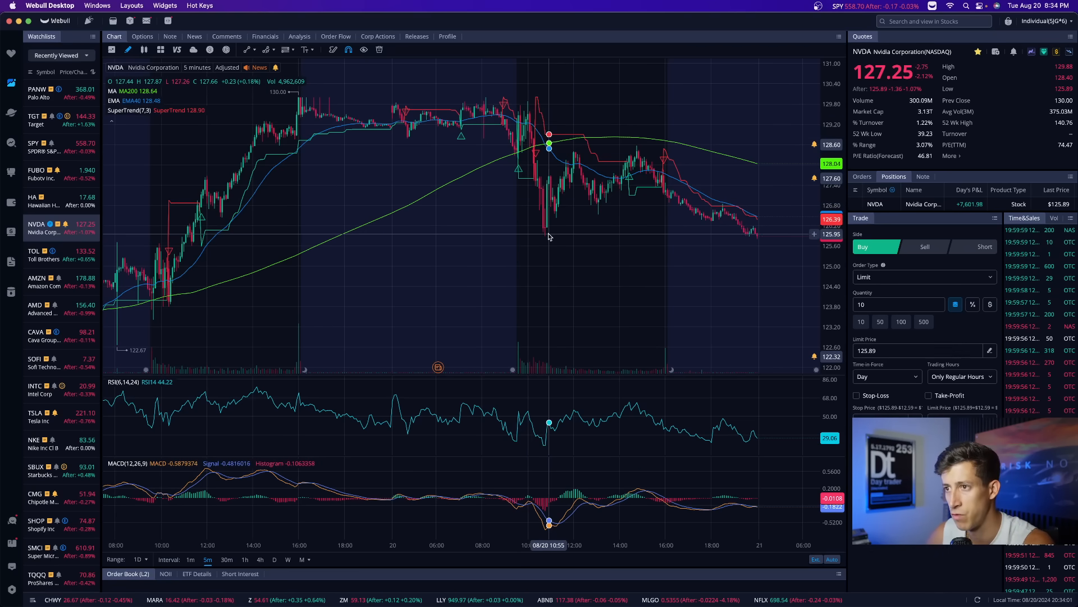
{"action": "mouse_move", "coordinate": [612, 200]}
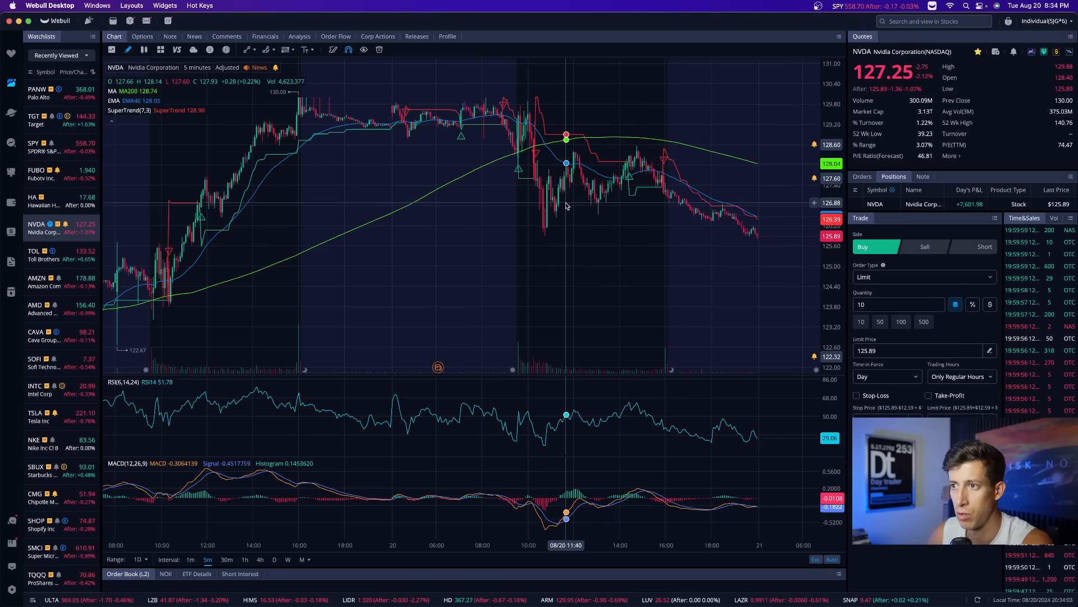
{"action": "mouse_move", "coordinate": [550, 230]}
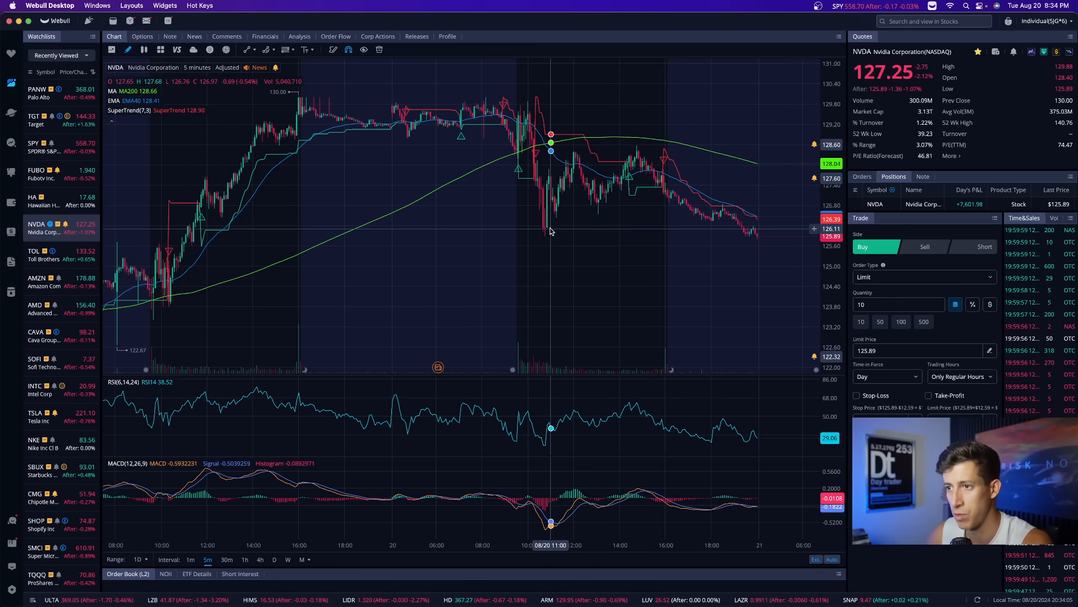
{"action": "mouse_move", "coordinate": [577, 158]}
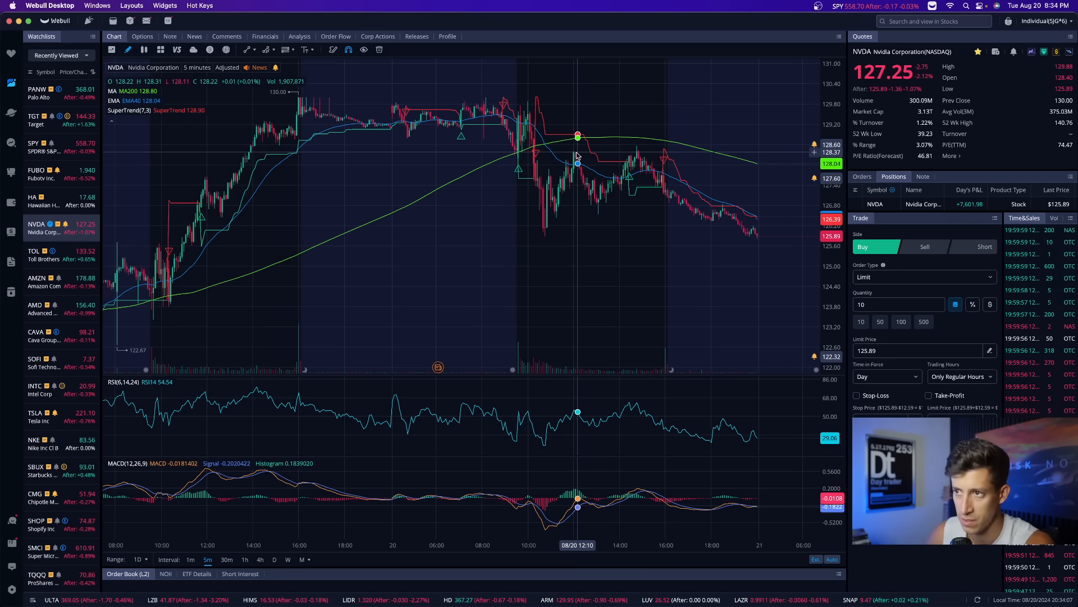
{"action": "mouse_move", "coordinate": [602, 211]}
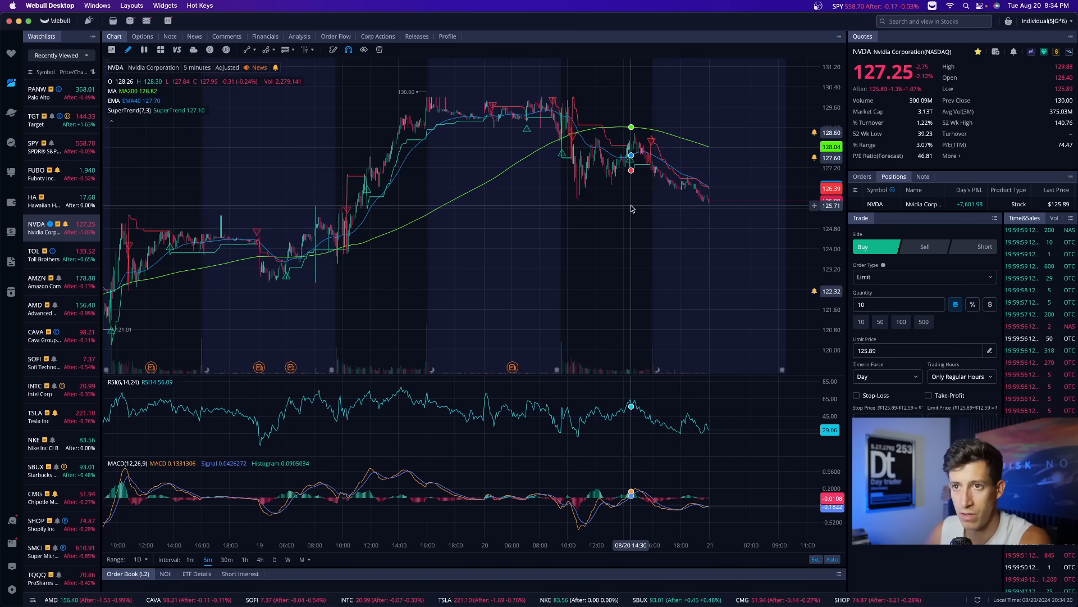
{"action": "mouse_move", "coordinate": [624, 207]}
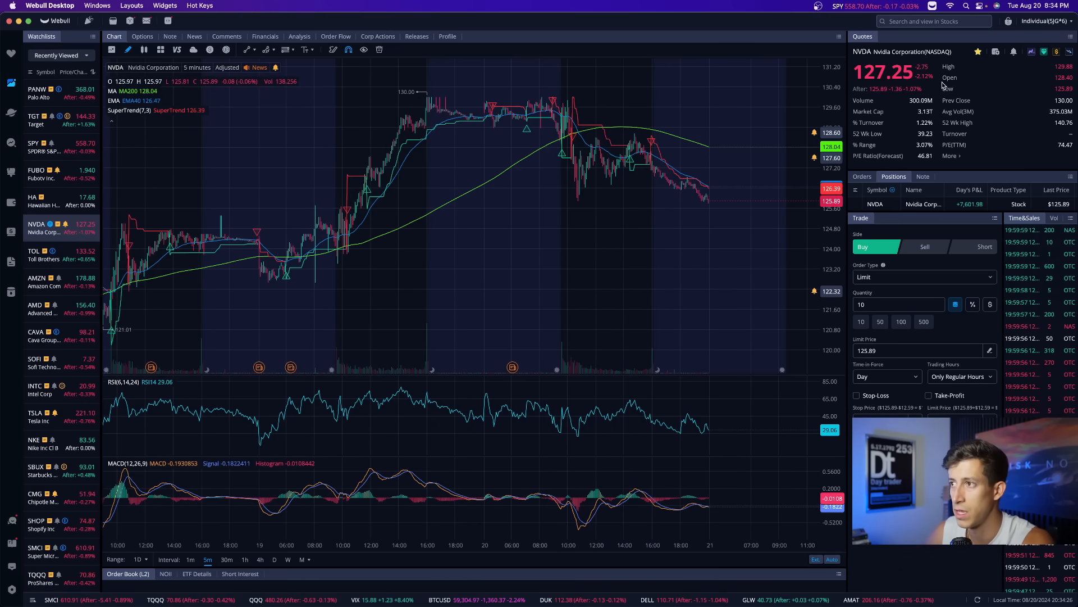
{"action": "mouse_move", "coordinate": [672, 168]}
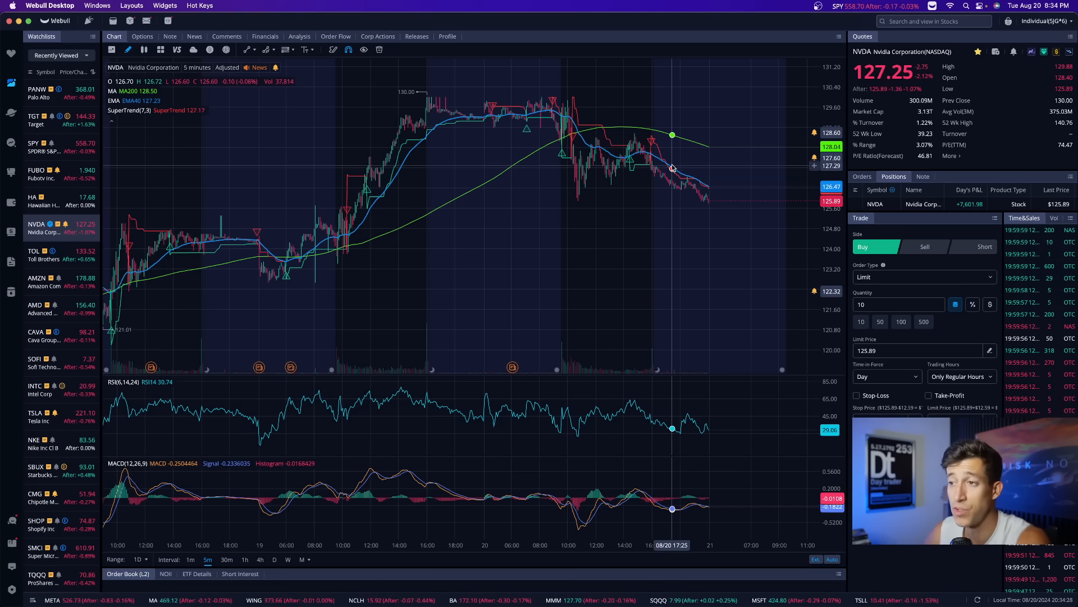
{"action": "mouse_move", "coordinate": [713, 213]}
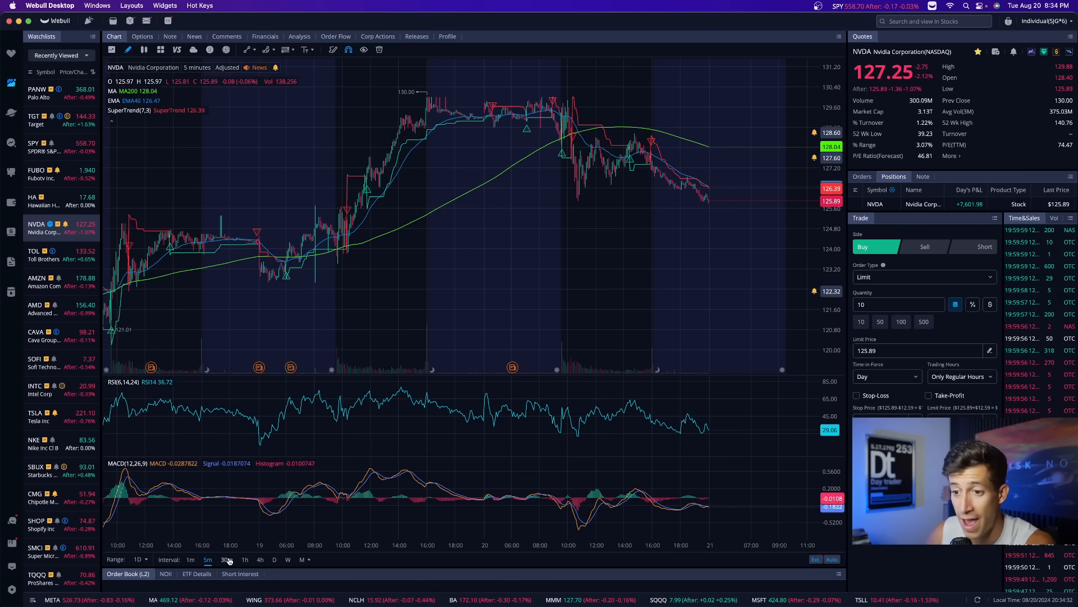
Step: Switch the NVDA chart to the 30-minute interval covering late July through August 20
{"action": "left_click", "coordinate": [227, 560]}
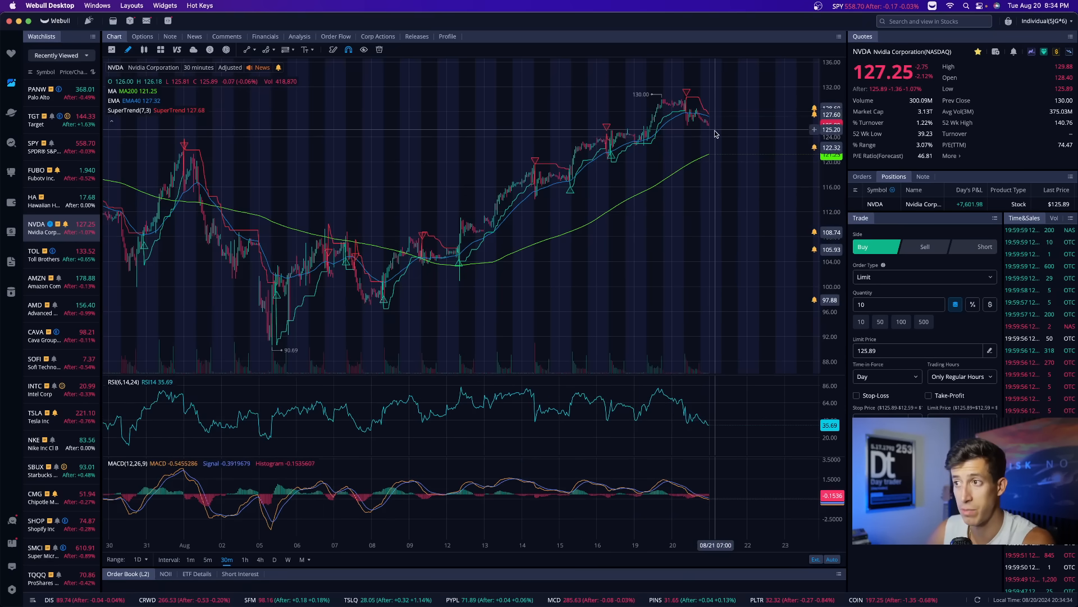
{"action": "mouse_move", "coordinate": [718, 289]}
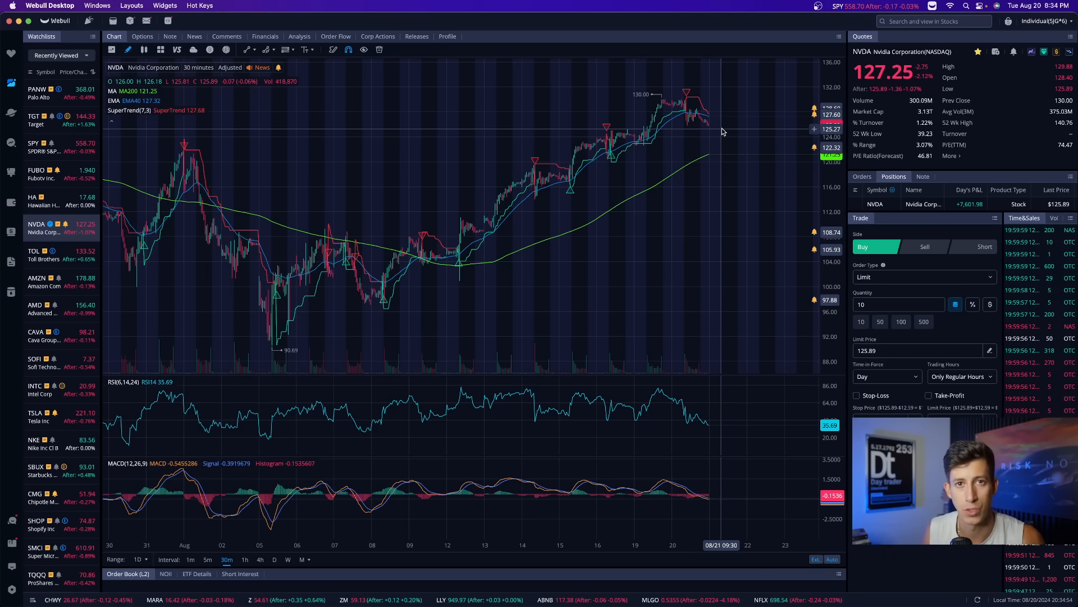
{"action": "mouse_move", "coordinate": [583, 175]}
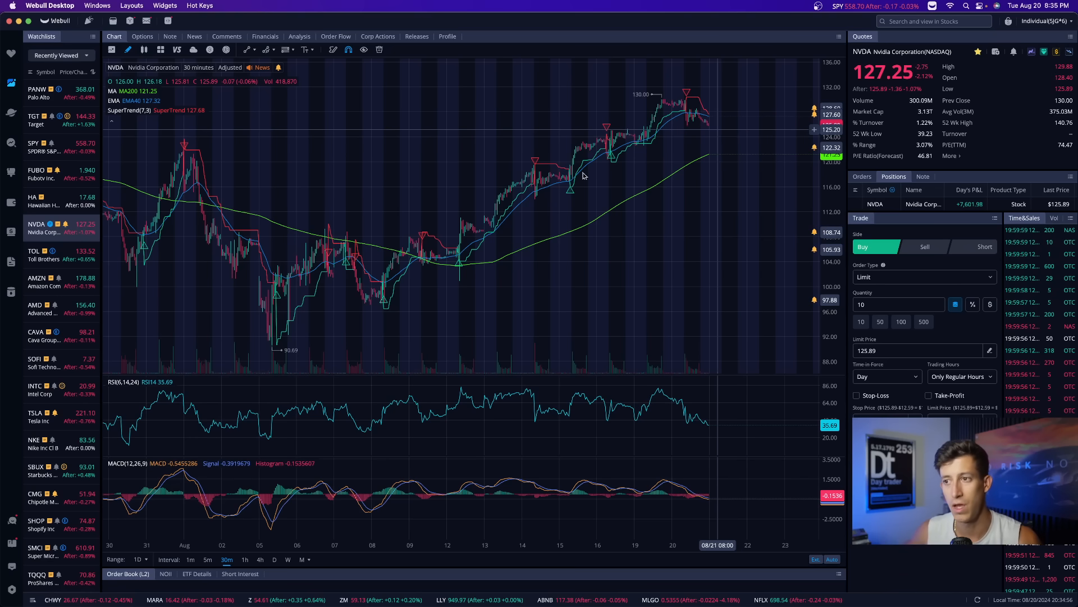
{"action": "mouse_move", "coordinate": [706, 114]}
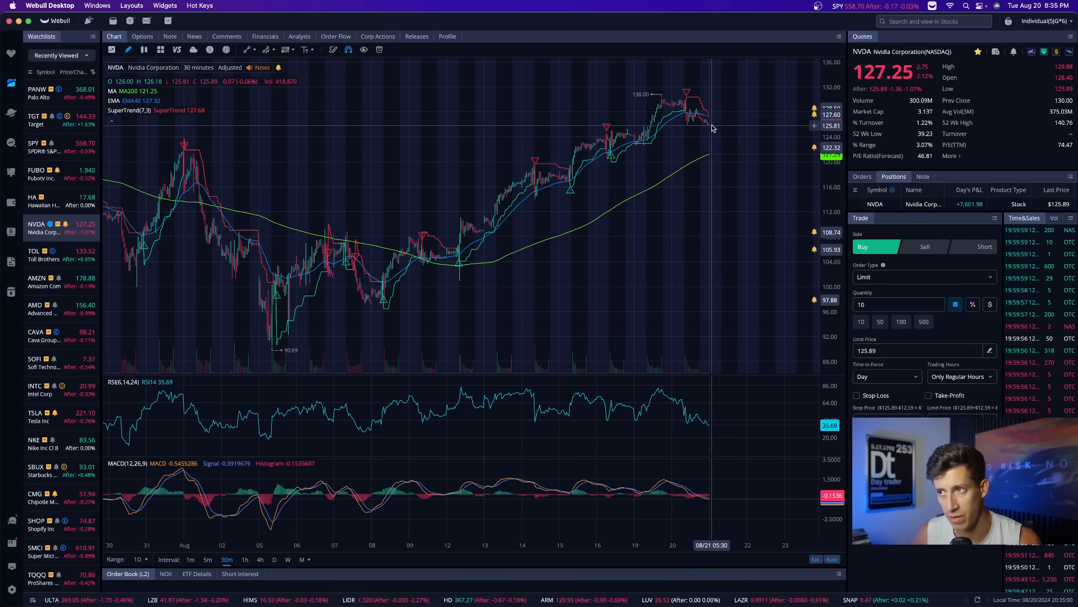
{"action": "mouse_move", "coordinate": [727, 95]}
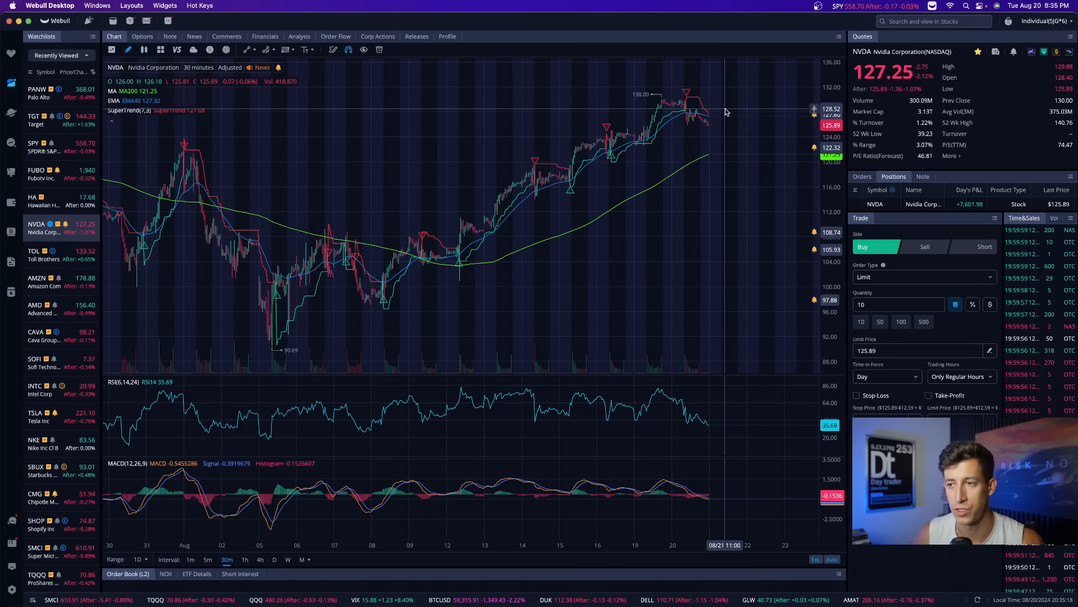
{"action": "mouse_move", "coordinate": [937, 237]}
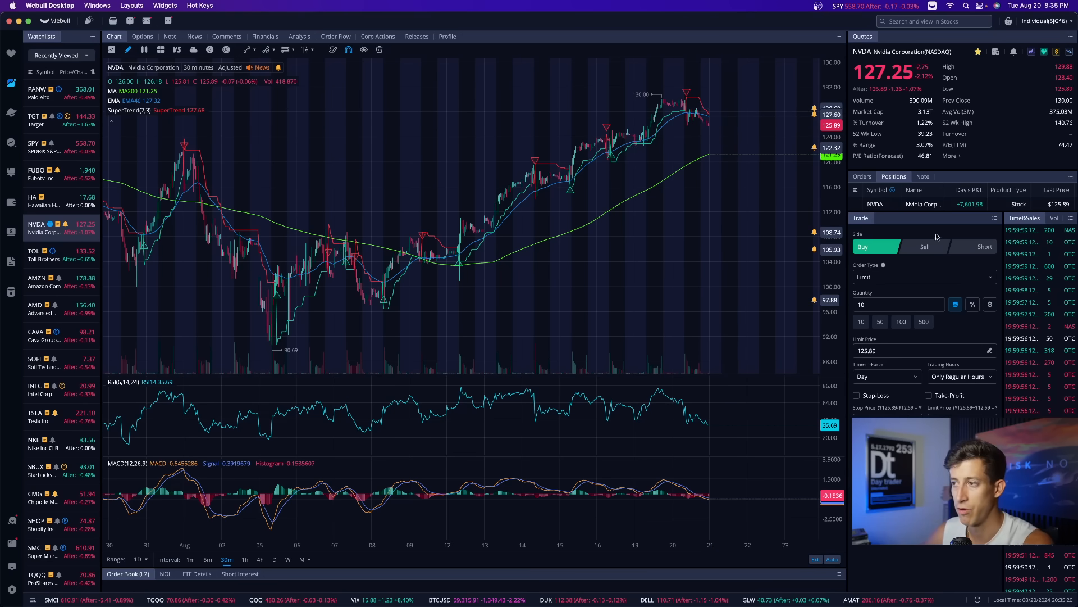